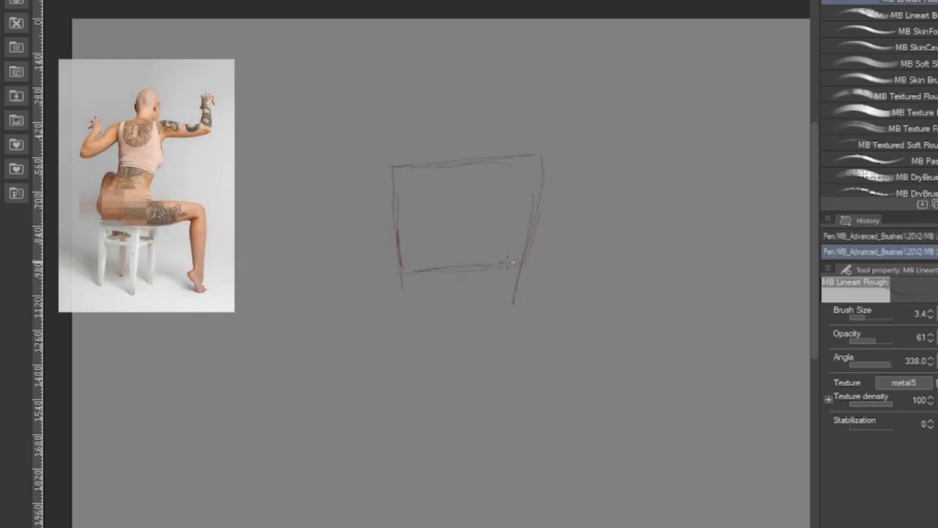
Sketch the seated mannequin's pelvis box, raised forearm cylinder, head circle and extended leg
drag(396, 315, 513, 410)
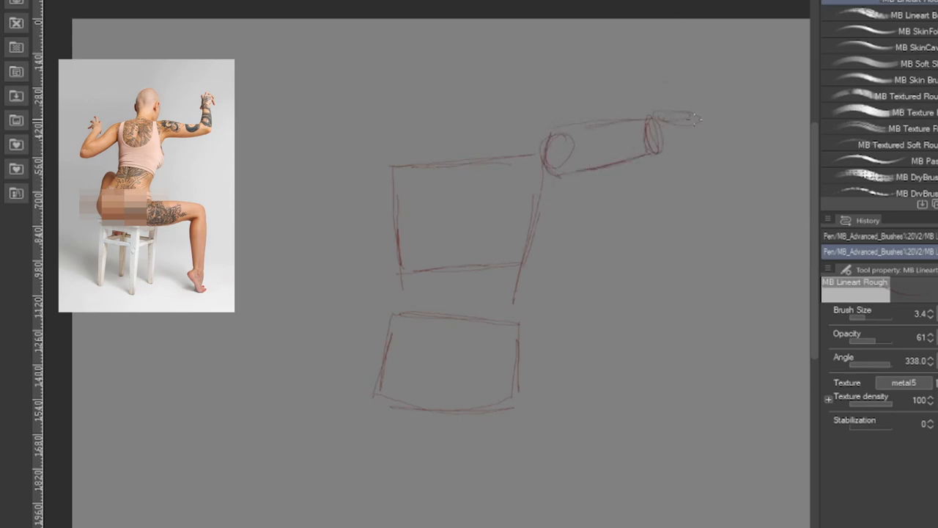
drag(667, 117, 682, 51)
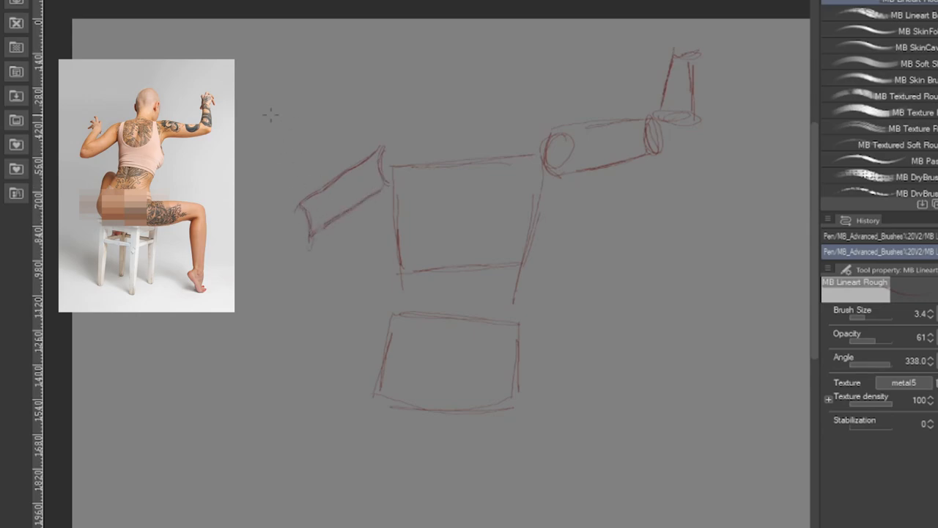
drag(282, 158, 286, 223)
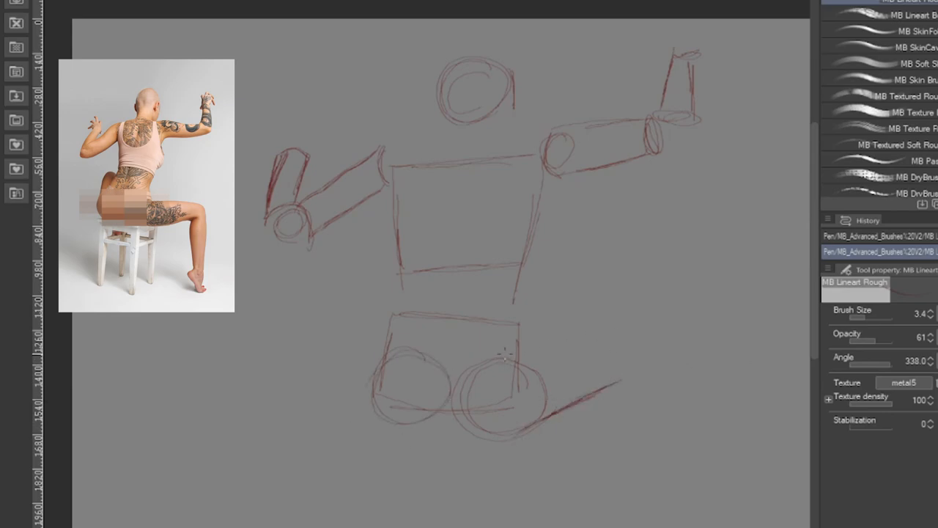
drag(505, 352, 619, 385)
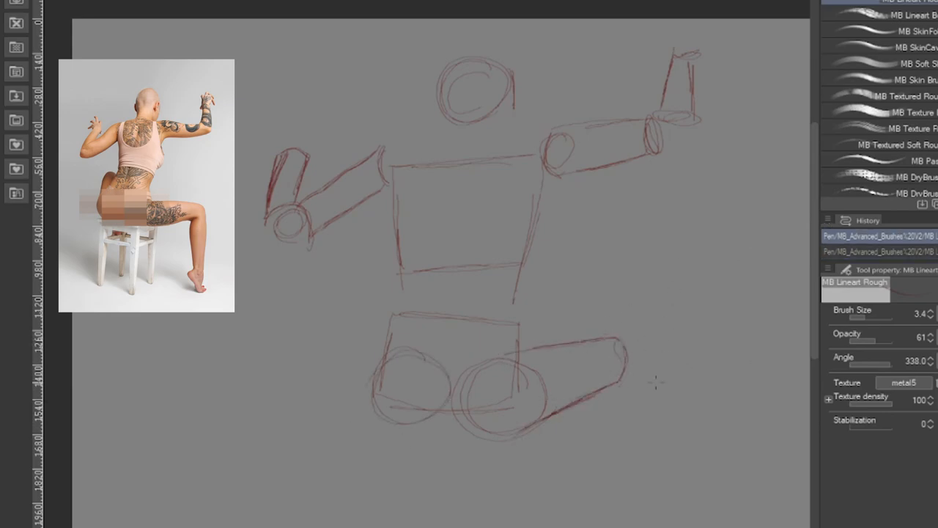
drag(623, 359, 645, 477)
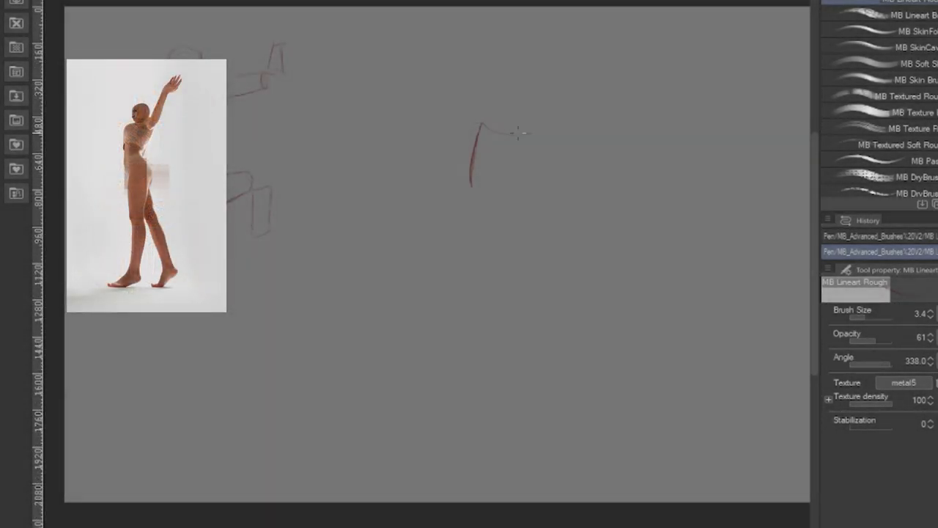
Draw the standing figure's torso box, shoulder joint, raised arm cylinder and head circle
drag(475, 128, 521, 195)
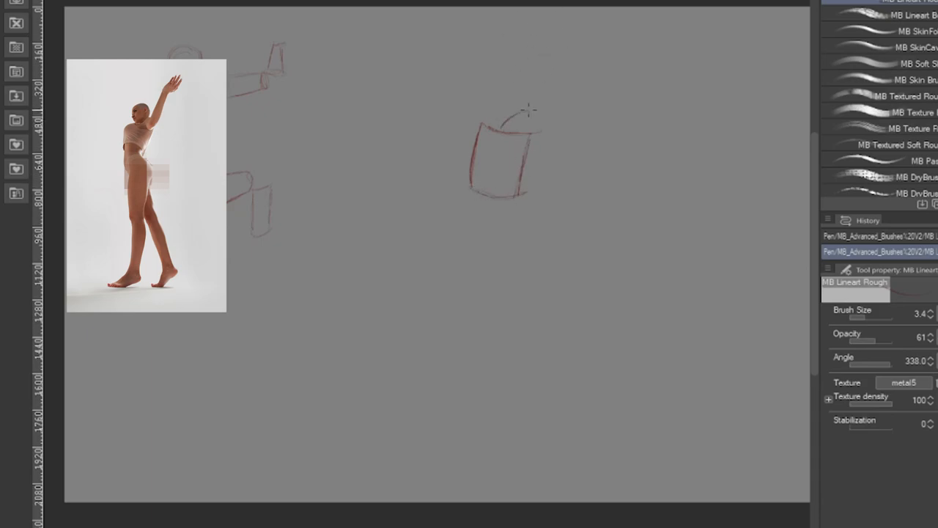
drag(523, 114, 564, 158)
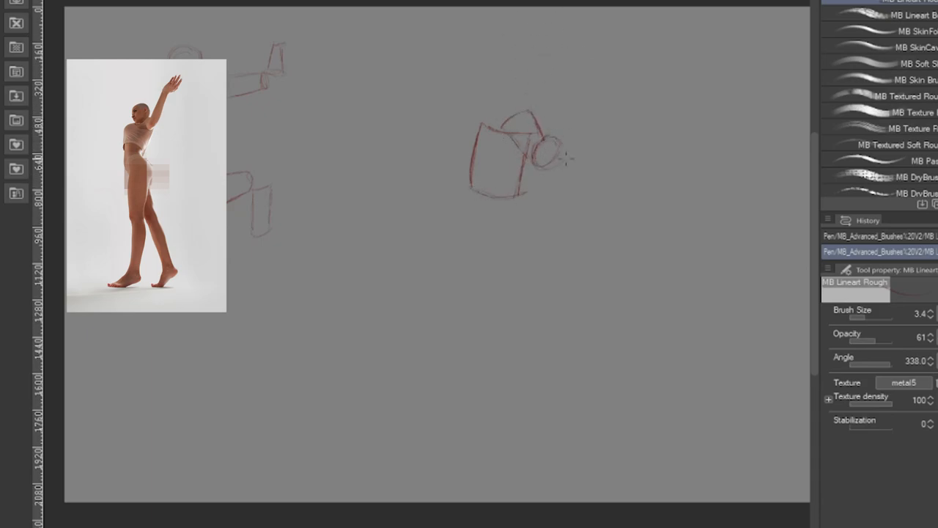
drag(564, 154, 600, 66)
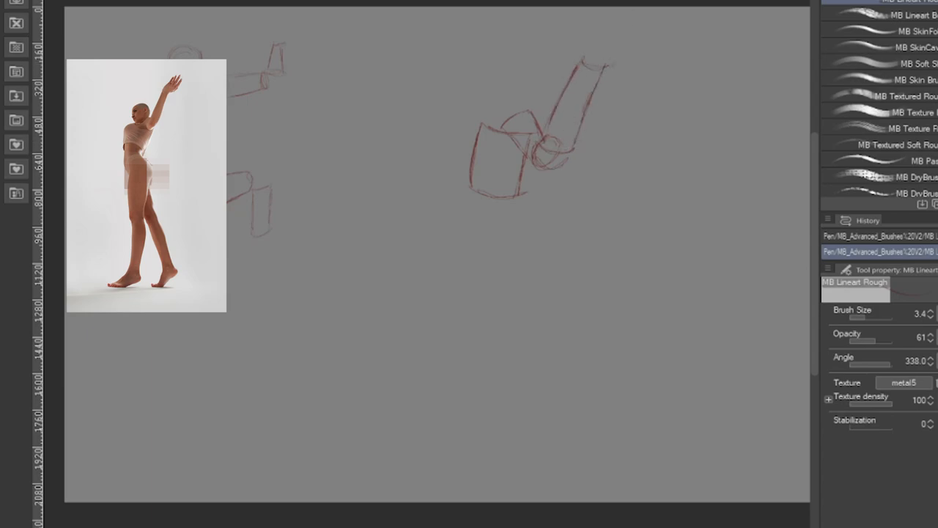
drag(520, 70, 487, 117)
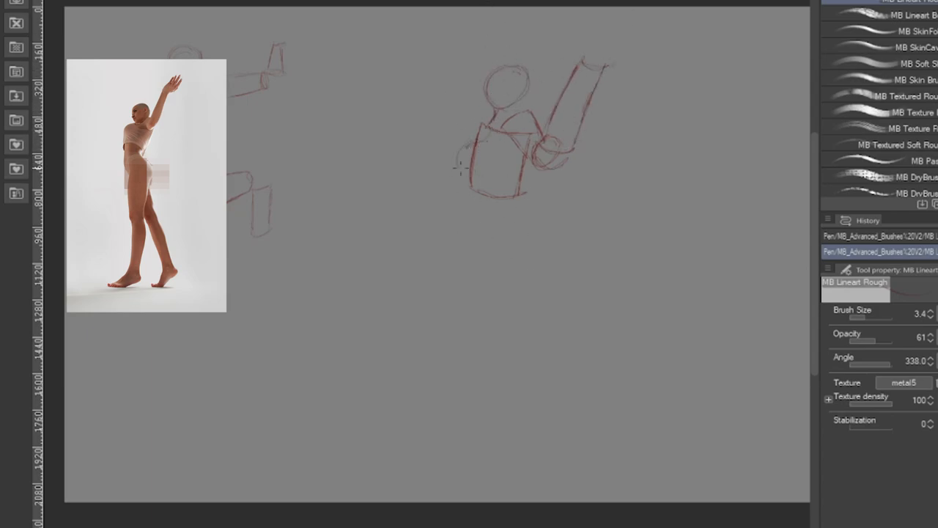
Add back line, pelvis and legs, resize the figure, and begin the punching fist
drag(462, 172, 476, 275)
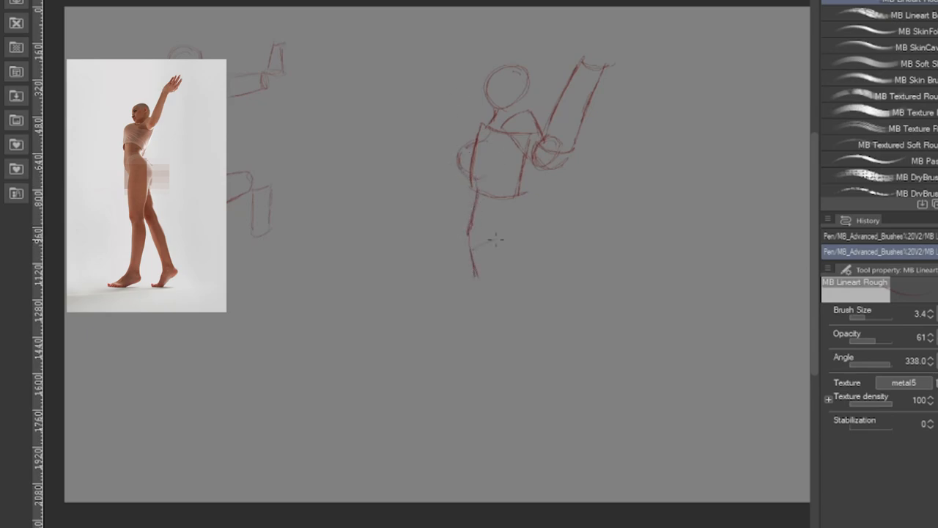
drag(483, 242, 534, 307)
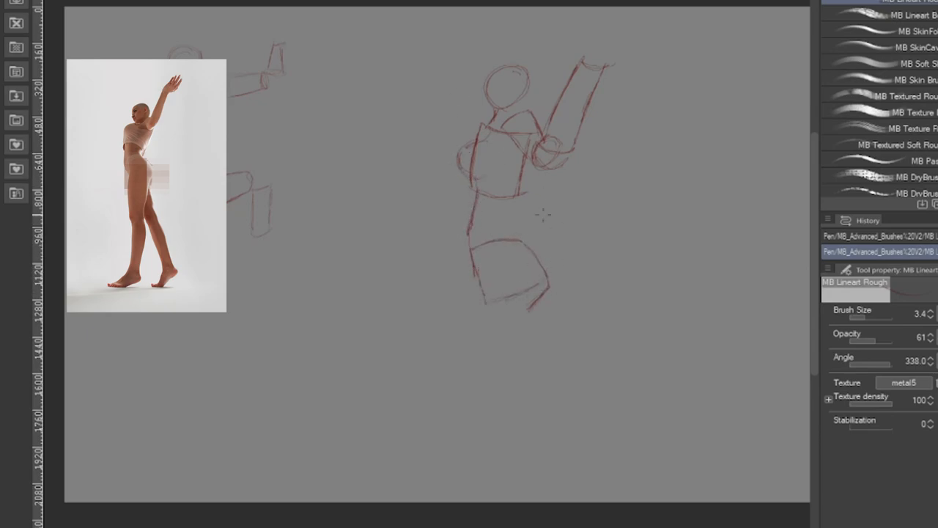
drag(506, 308, 497, 407)
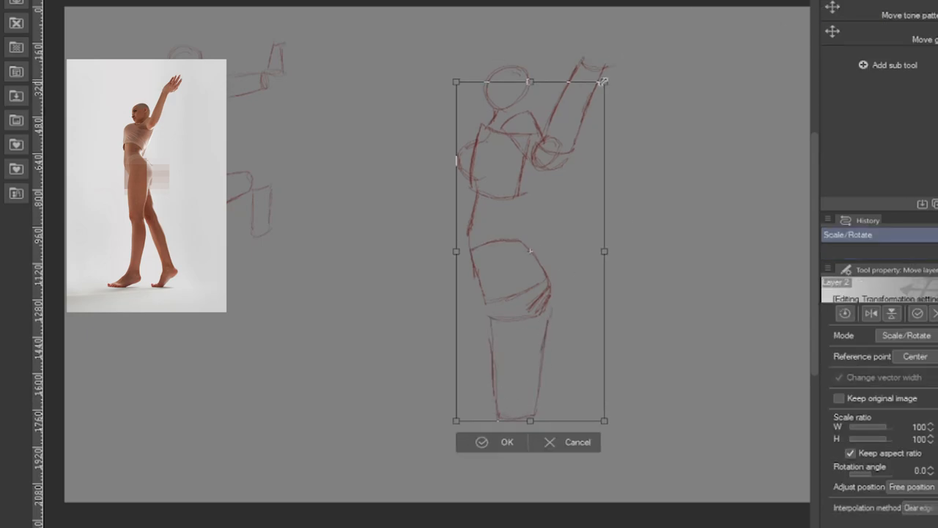
click(505, 442)
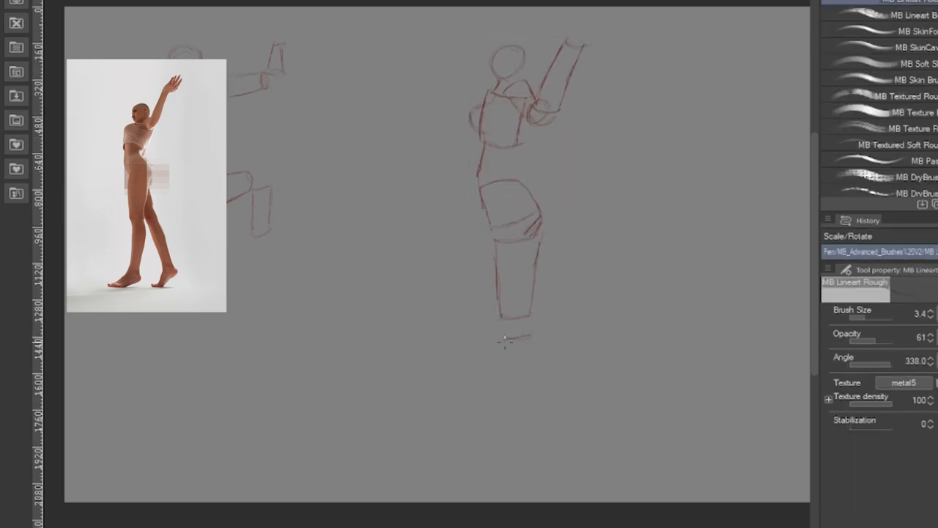
drag(513, 345, 528, 411)
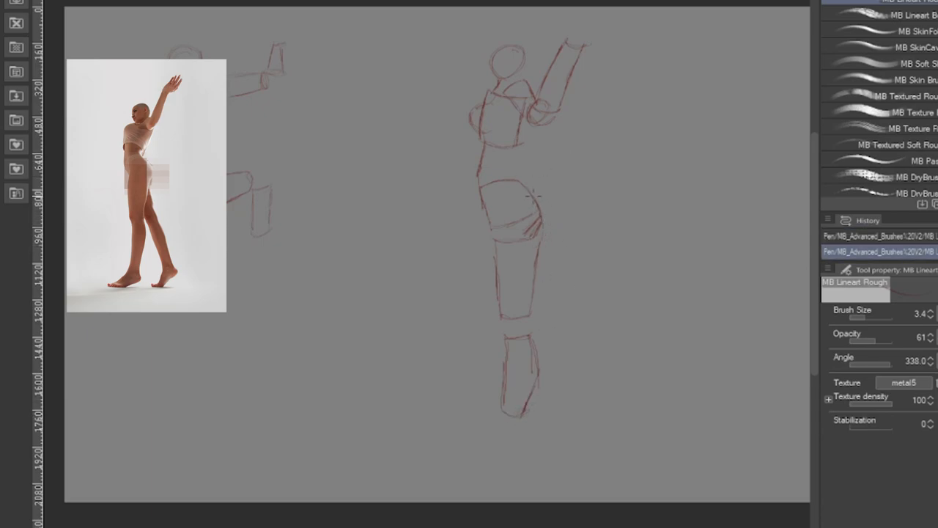
drag(531, 187, 561, 297)
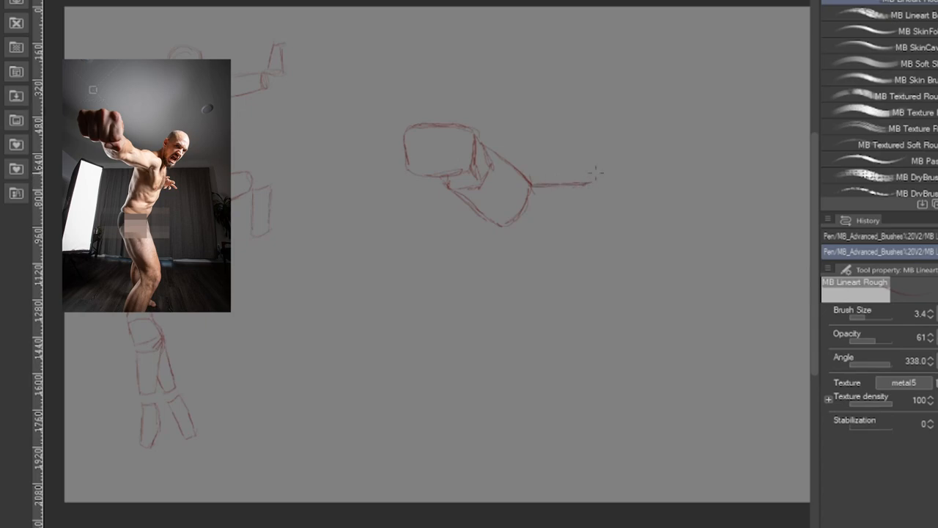
Add the punching figure's upper arm and continue blocking its body
drag(593, 173, 638, 220)
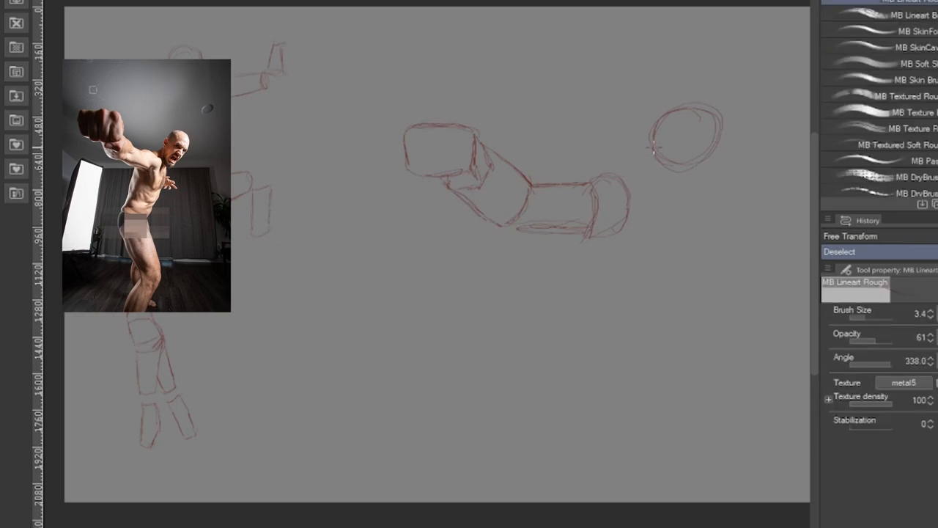
drag(645, 146, 594, 293)
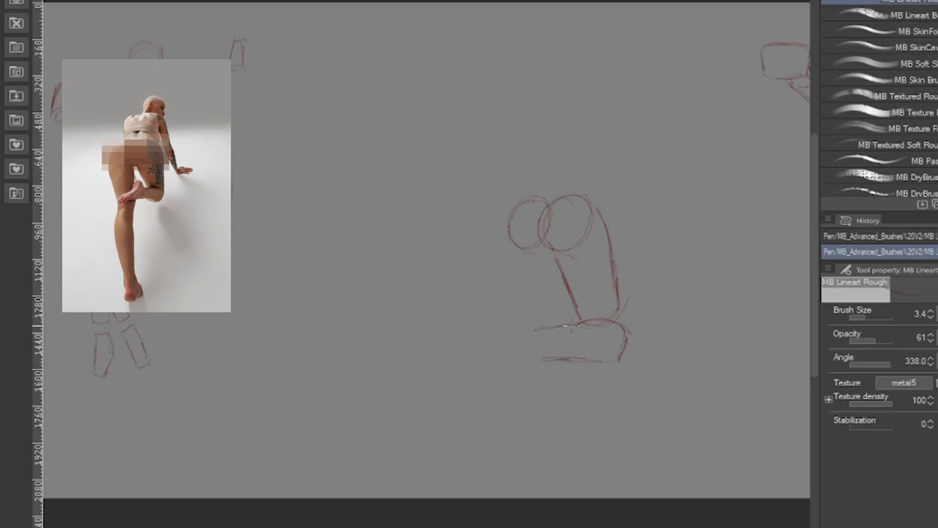
Finish the kneeling figure's legs and add its upper arm and forearm cylinders
drag(571, 326, 513, 377)
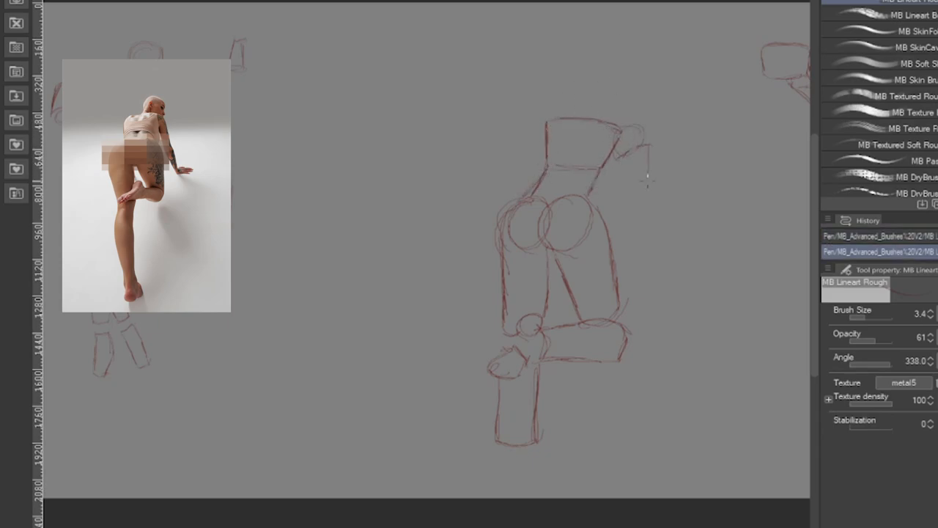
drag(630, 146, 659, 235)
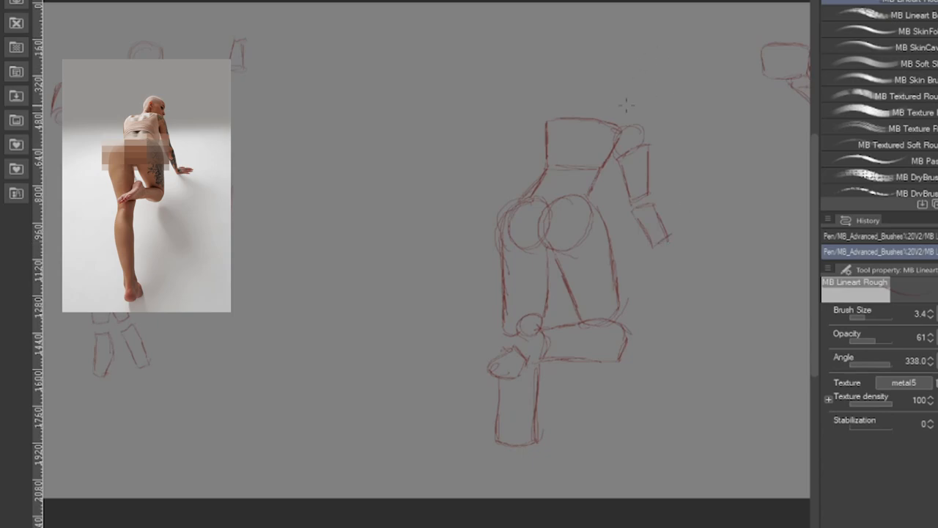
drag(601, 106, 623, 88)
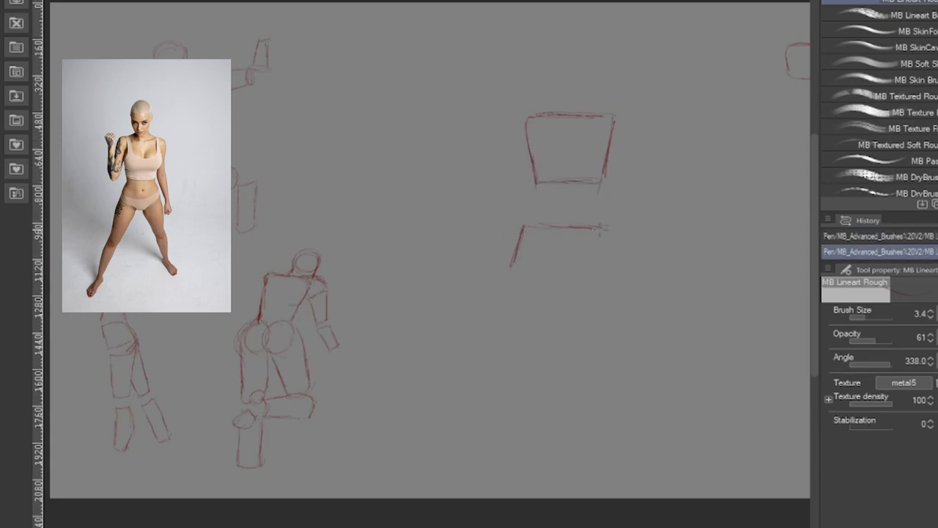
Block in the standing woman's lower torso, shoulder ball, hanging upper arm and thigh cylinder
drag(520, 184, 623, 274)
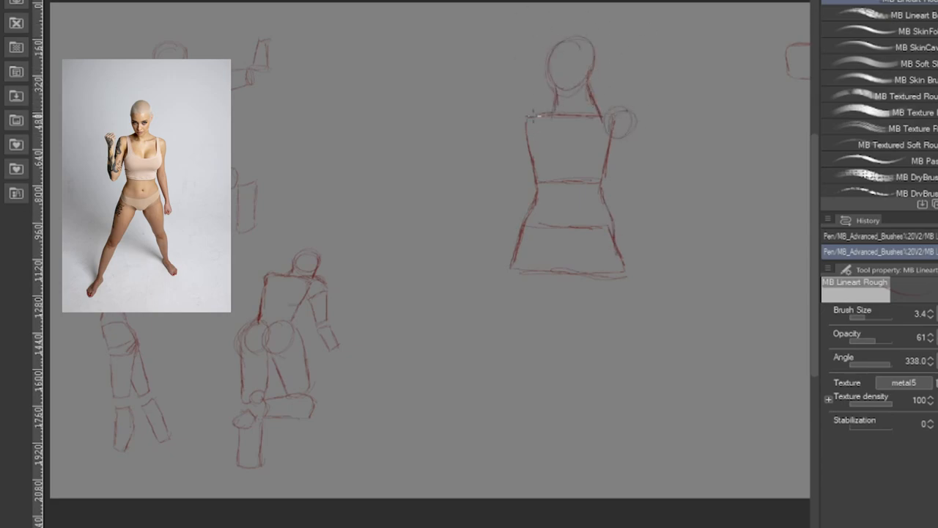
drag(527, 117, 506, 190)
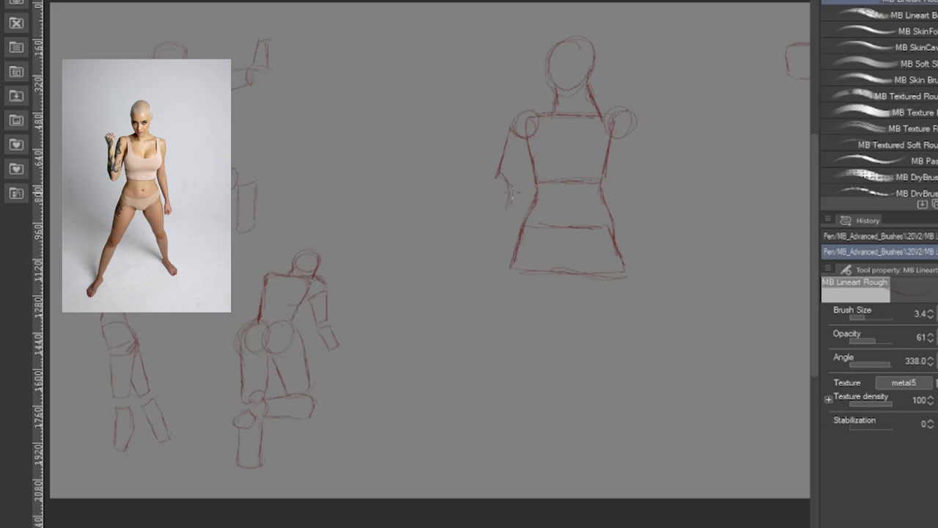
drag(483, 146, 505, 195)
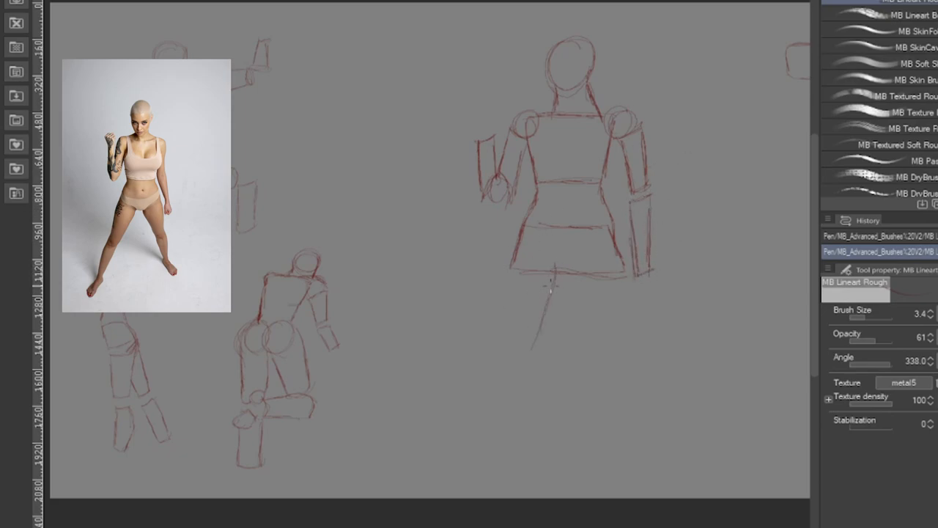
drag(550, 278, 512, 381)
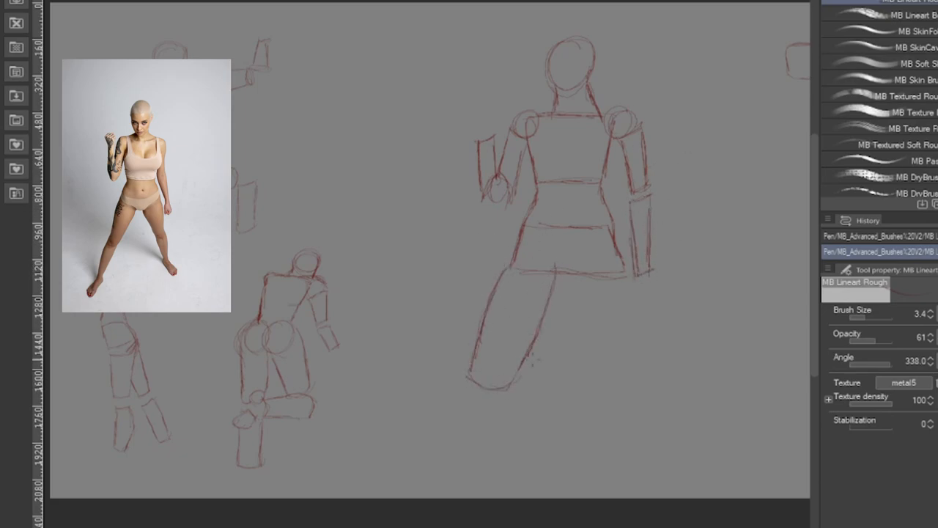
drag(565, 271, 623, 385)
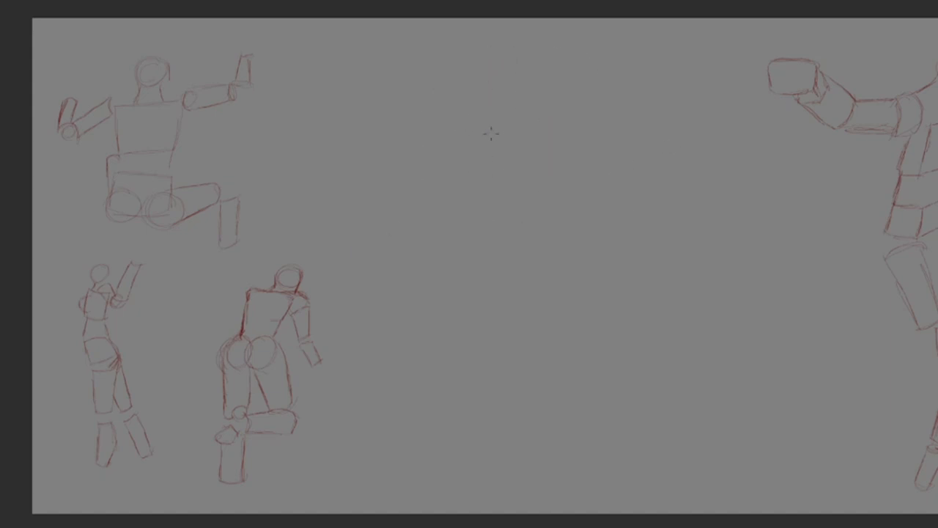
Draw the new figure's chest and hip boxes, then scale its head with Transform
drag(476, 136, 560, 198)
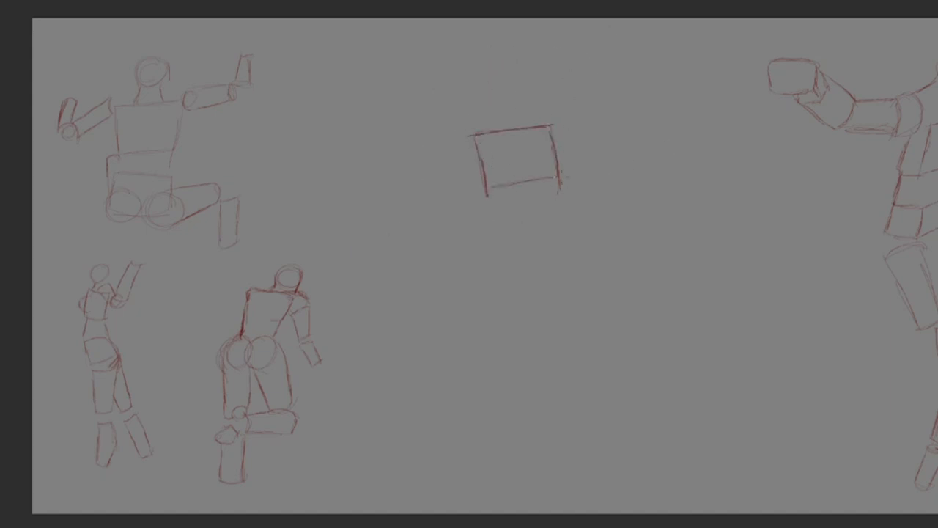
drag(469, 234, 564, 300)
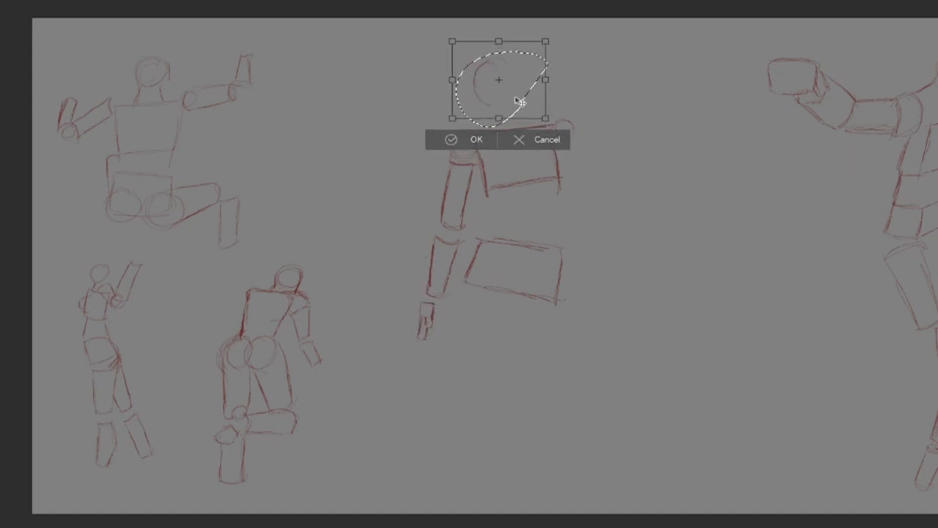
click(466, 139)
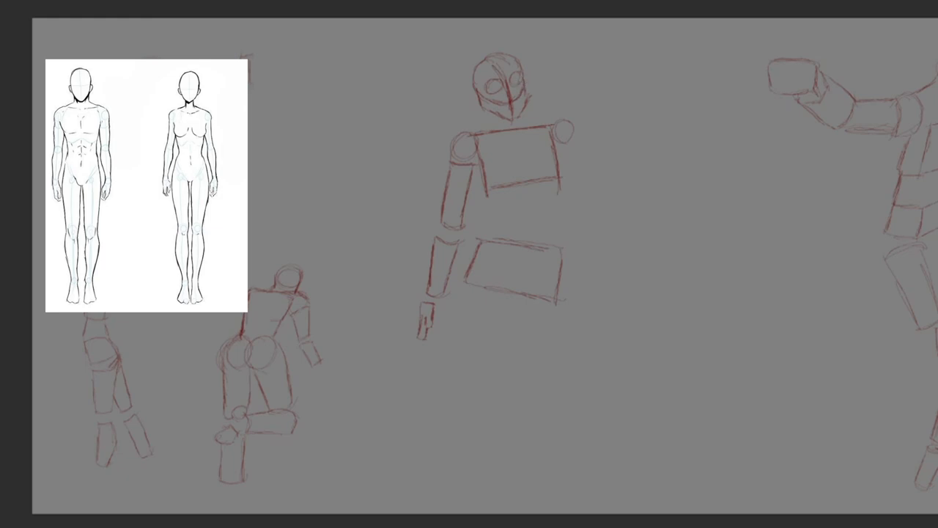
Add the second arm, head guide lines, hips and legs, then resize the whole figure
drag(84, 107, 84, 176)
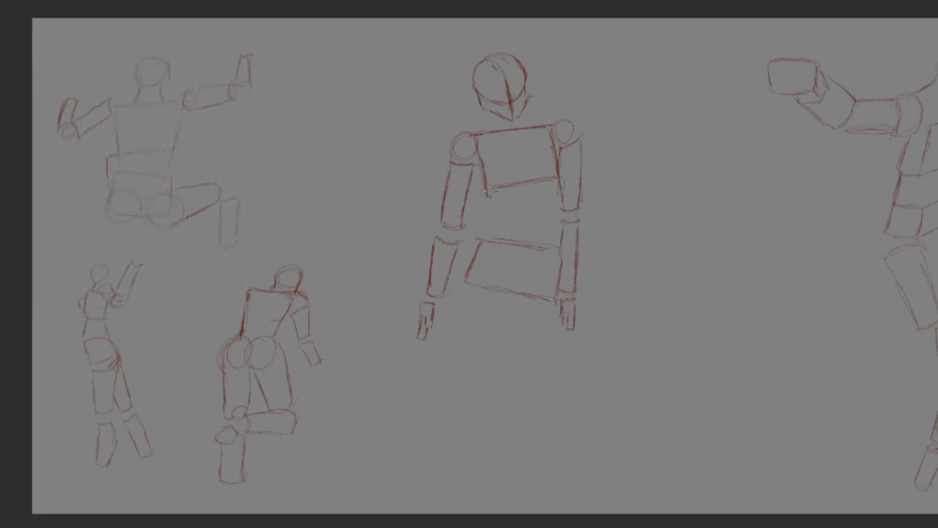
drag(469, 286, 480, 366)
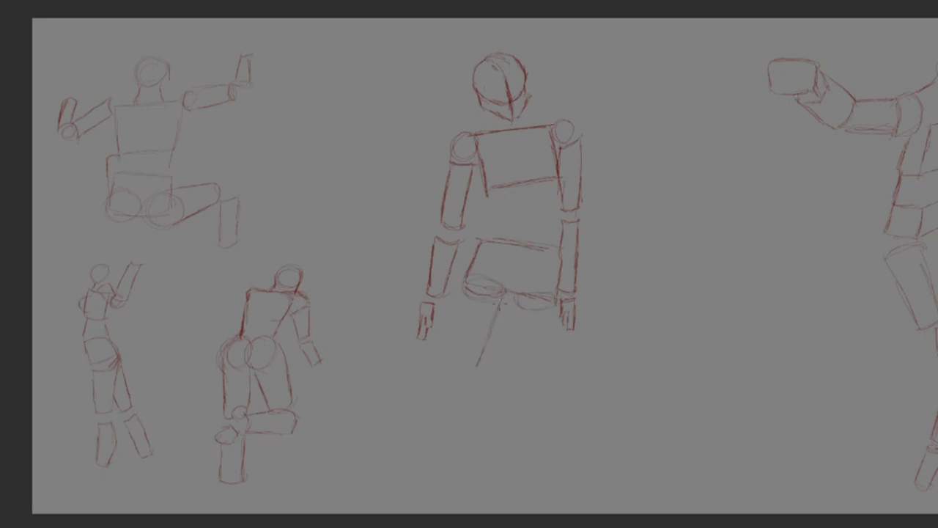
drag(483, 300, 513, 382)
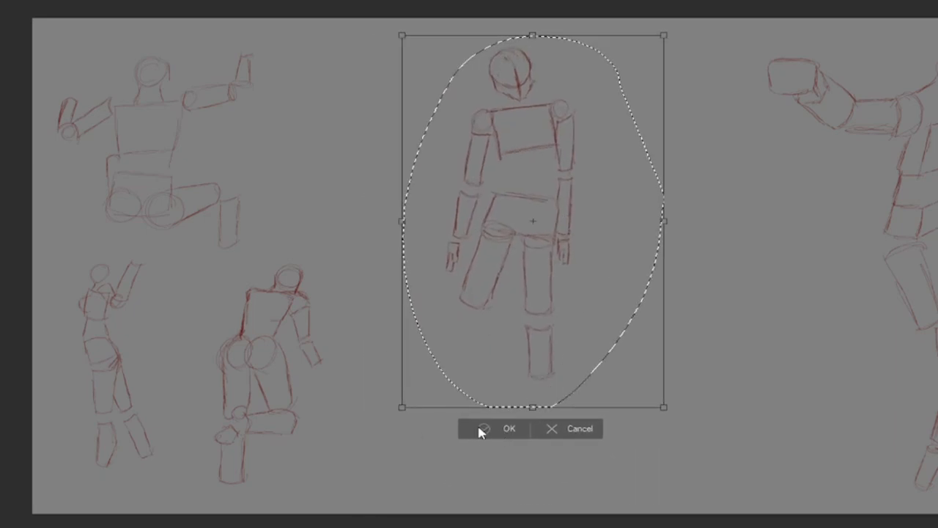
click(509, 428)
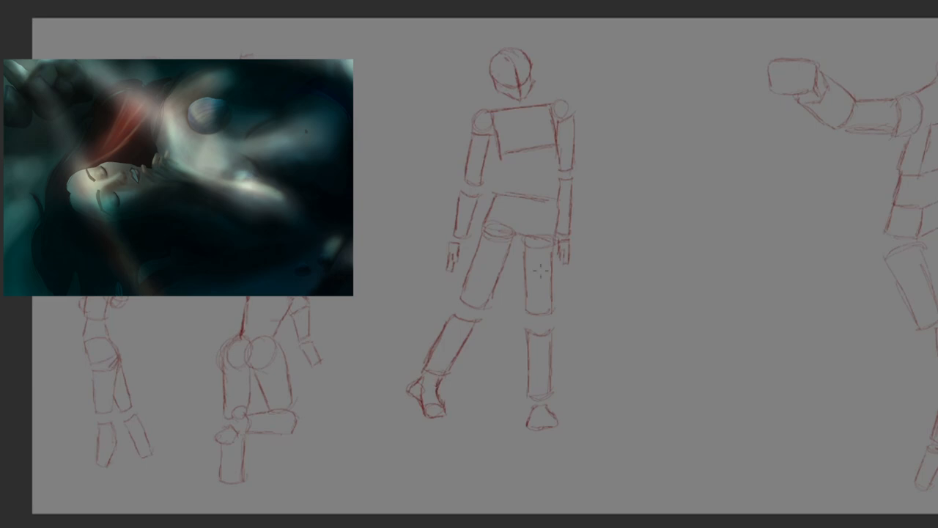
Confirm the central figure's head transform and sketch a small head study beside the torso
click(429, 392)
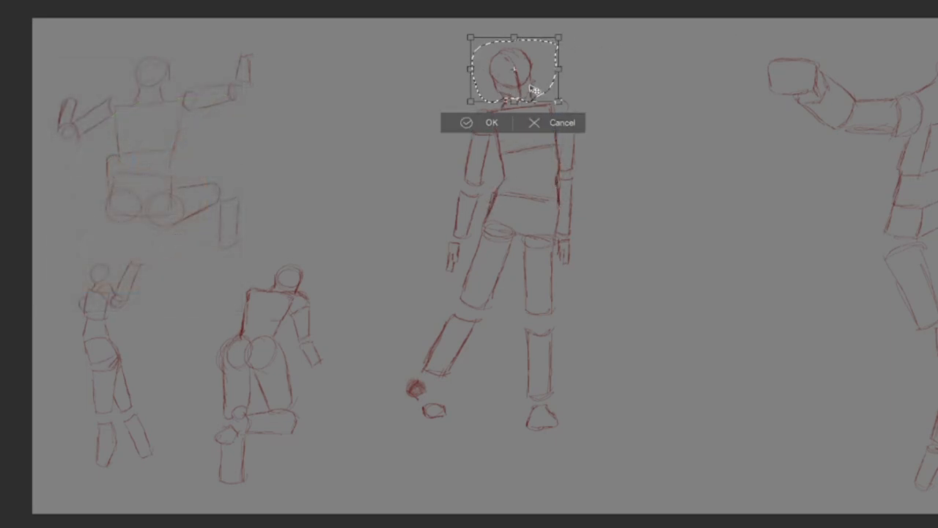
click(483, 123)
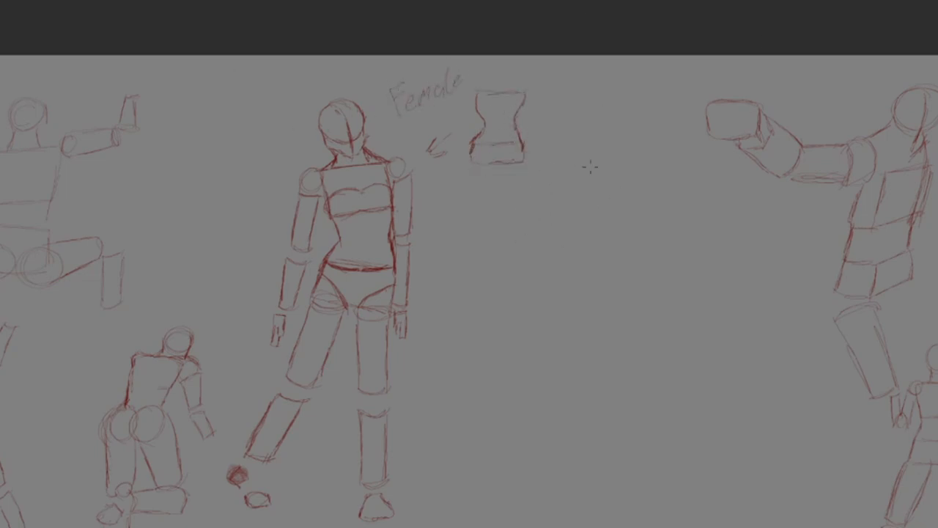
drag(568, 154, 594, 202)
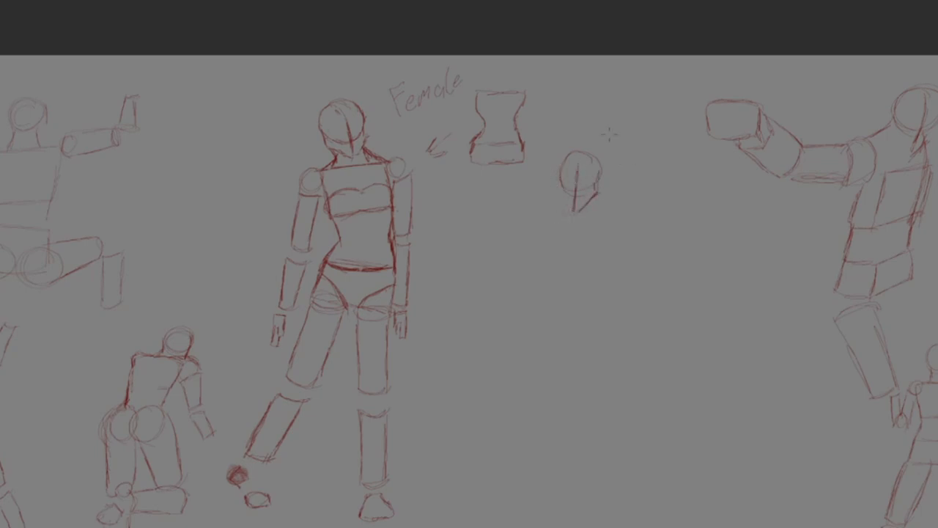